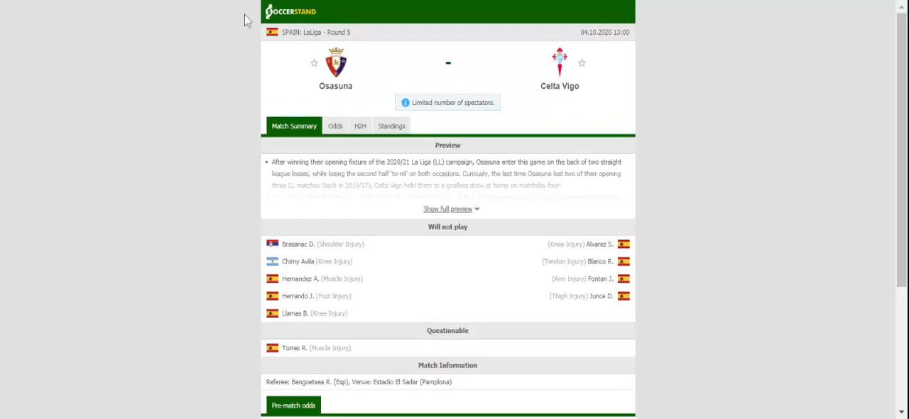
Step: Show the LaLiga league table from the Osasuna vs Celta Vigo match page
left_click(392, 125)
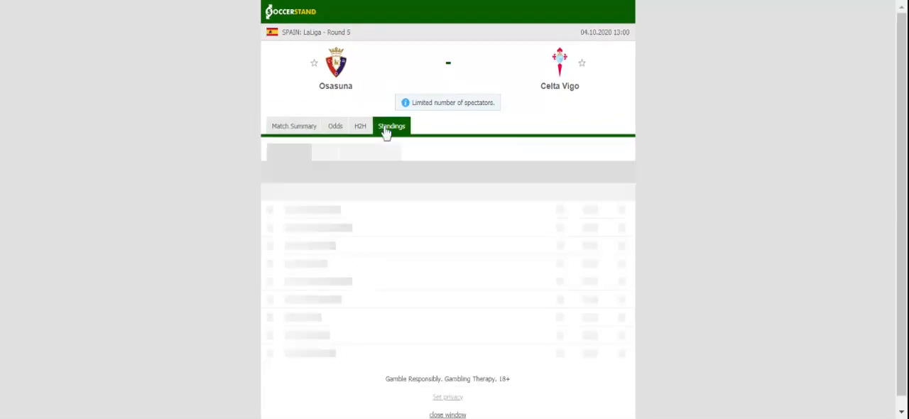
left_click(390, 125)
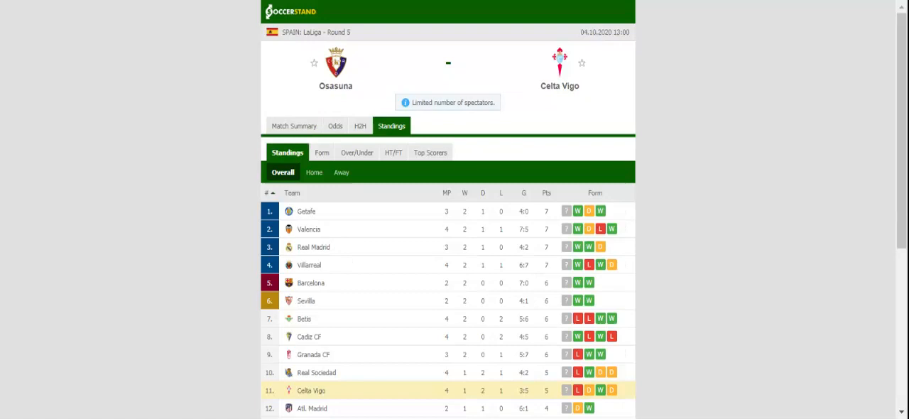
left_click(360, 126)
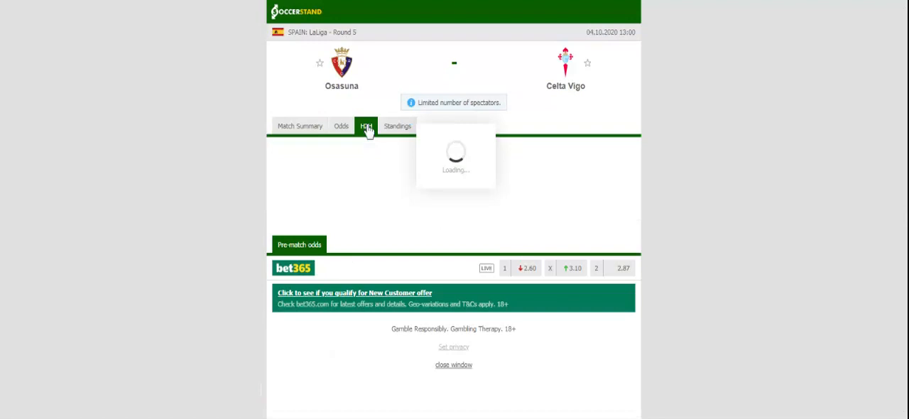
Step: Show the H2H section with recent results for Osasuna and Celta Vigo
left_click(366, 125)
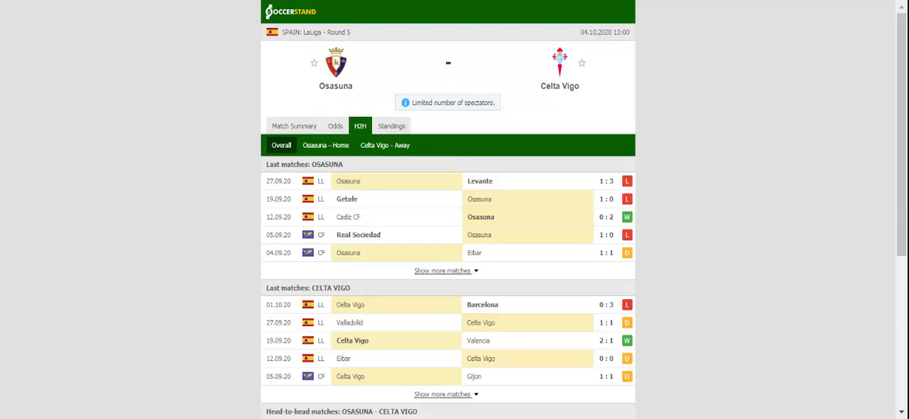
mouse_move(283, 114)
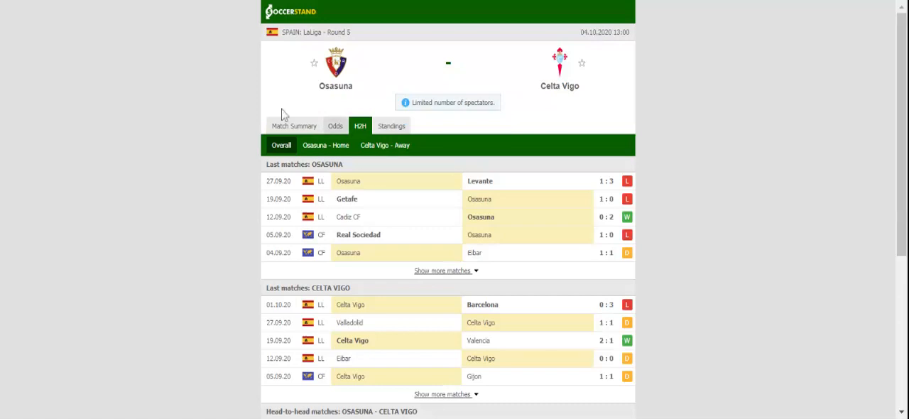
mouse_move(335, 125)
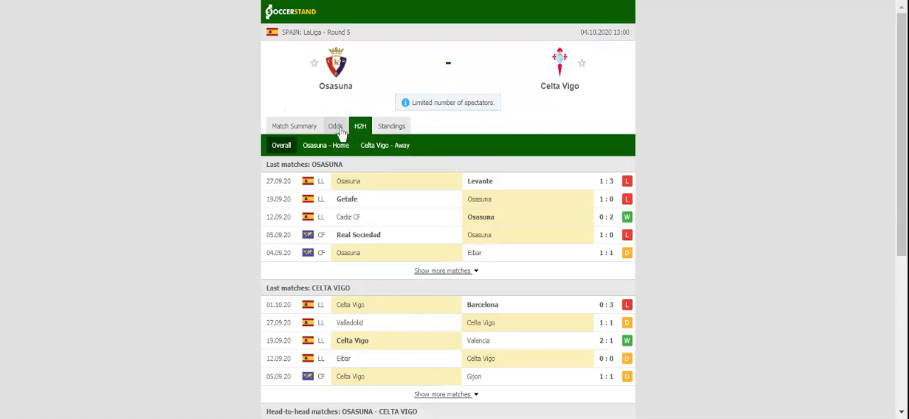
Step: Show the full-time 1X2 prices from seven bookmakers
left_click(334, 126)
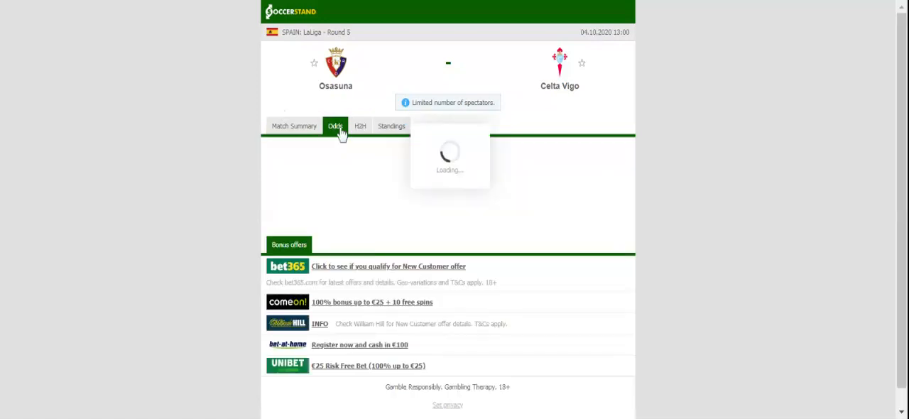
left_click(335, 126)
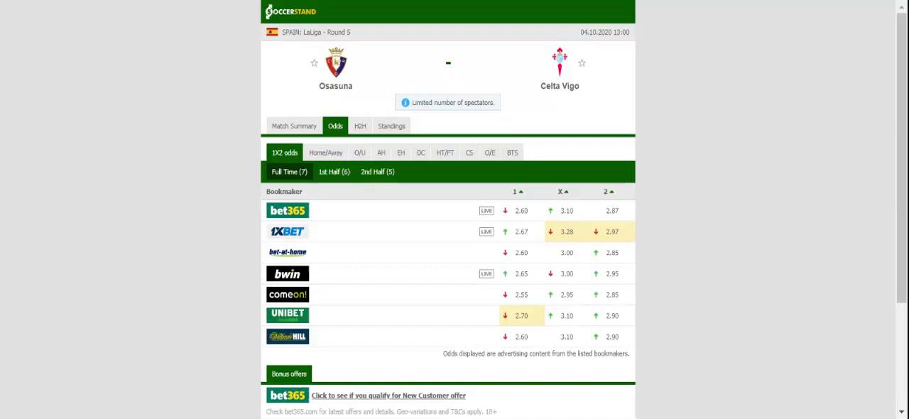
mouse_move(359, 105)
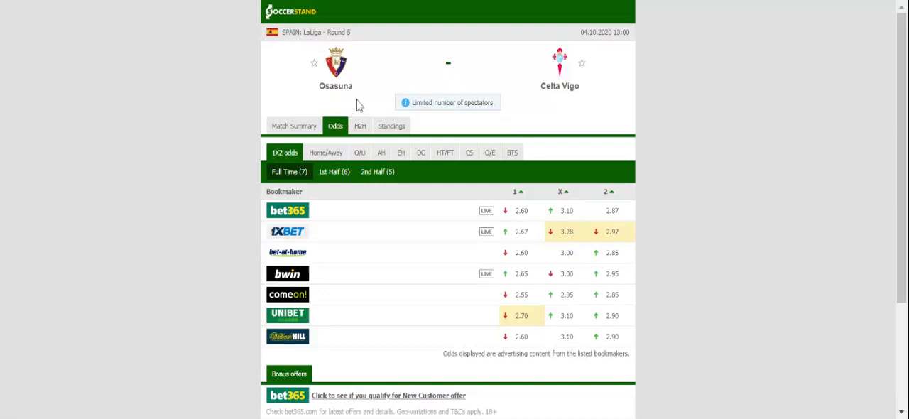
mouse_move(342, 34)
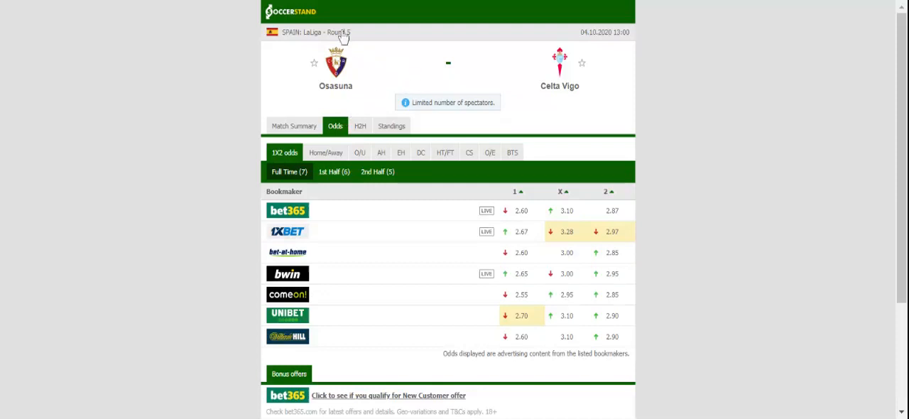